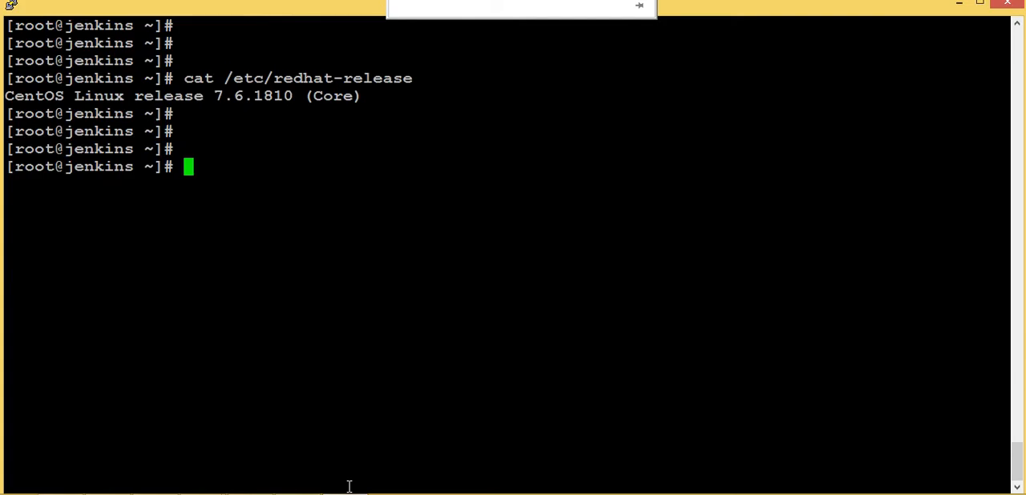
mouse_move(351, 265)
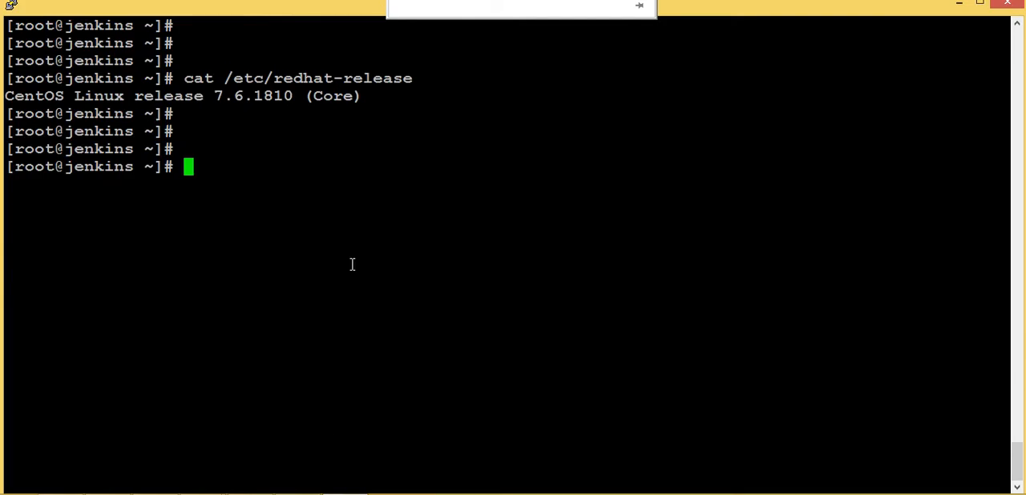
Step: Highlight the CentOS release, then list lv_opt_data segments, showing linear 5.00g on /dev/sdb
left_click_drag(4, 95, 183, 96)
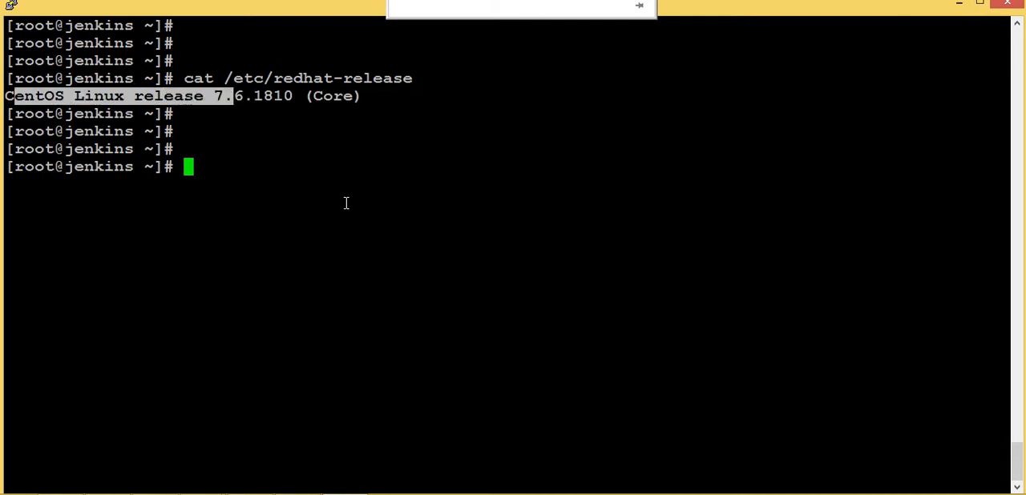
type("l")
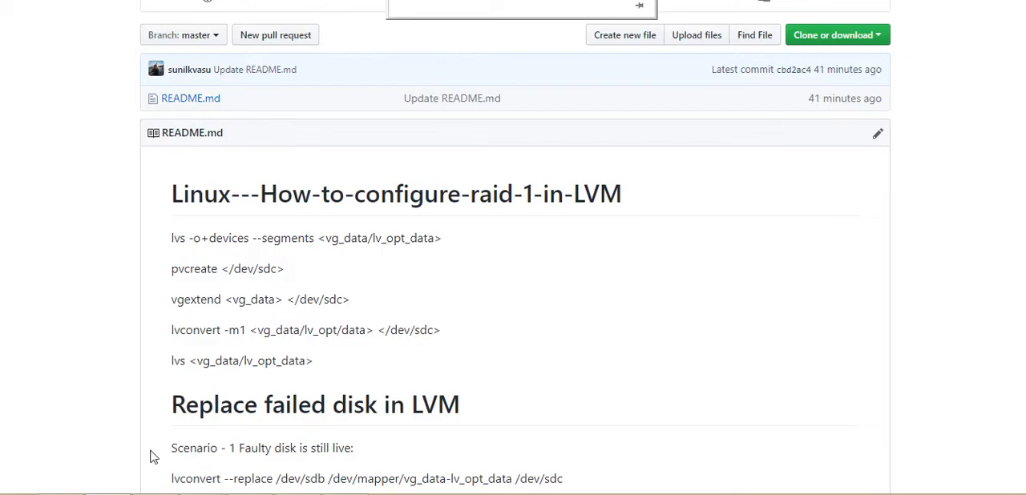
mouse_move(453, 256)
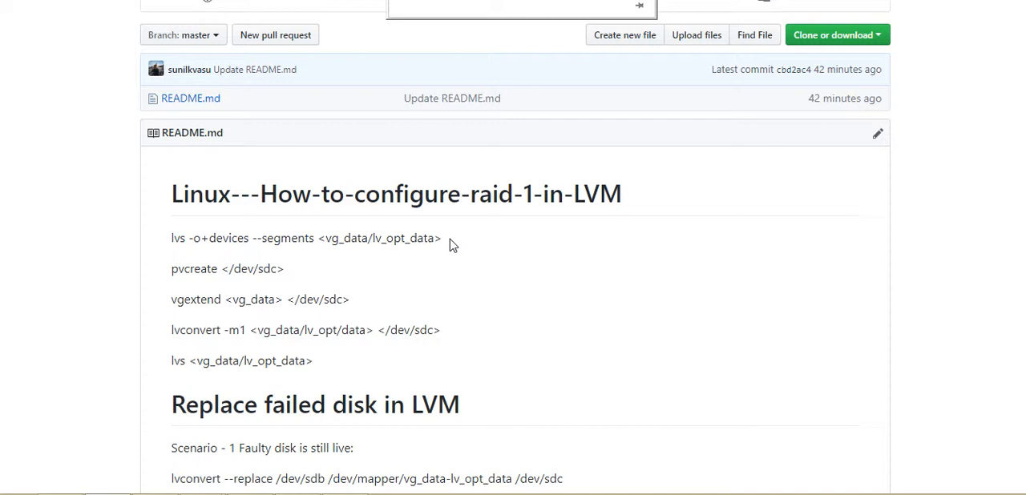
mouse_move(321, 259)
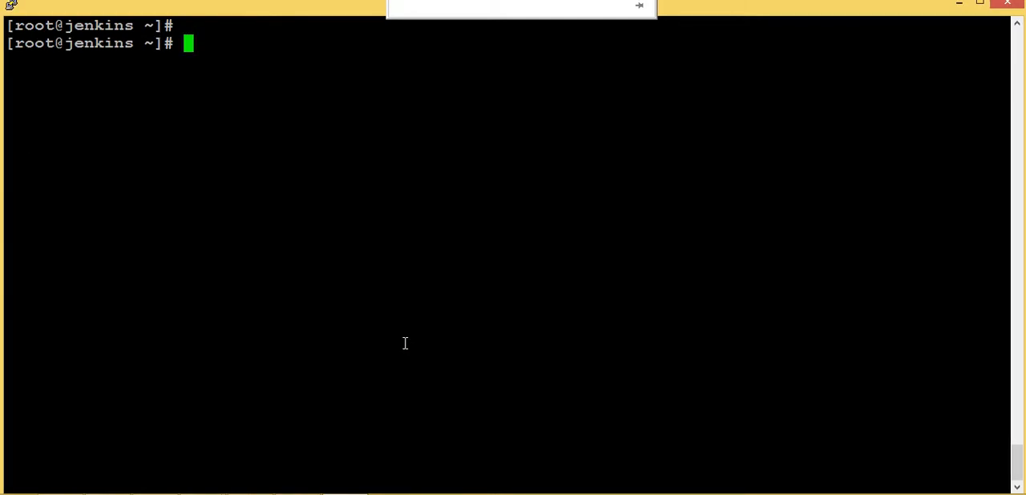
type("lvs -o+devices --segments")
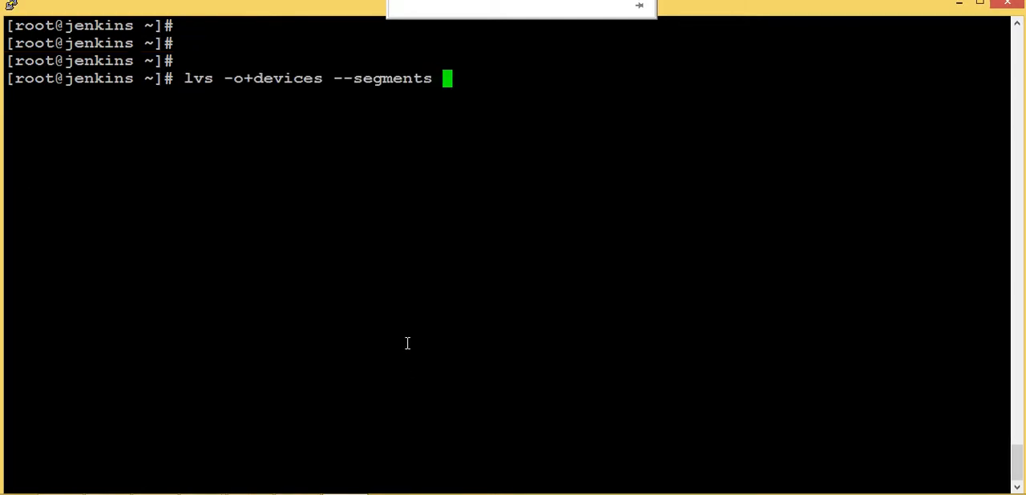
type("vg_data/")
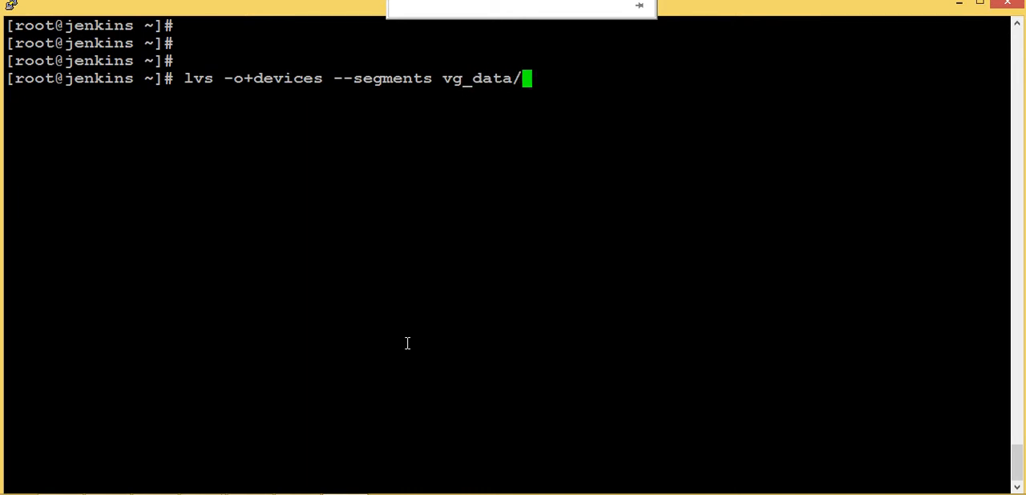
type("lv")
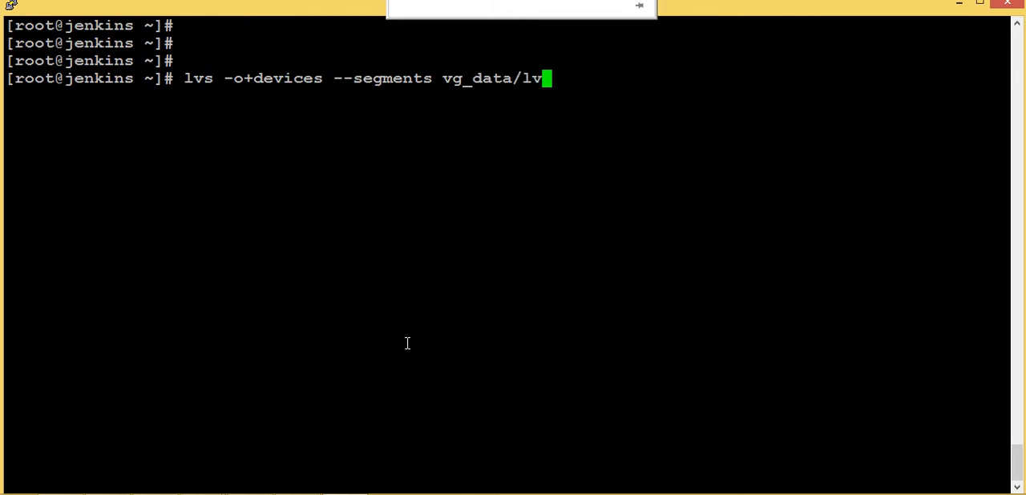
type("opt_data")
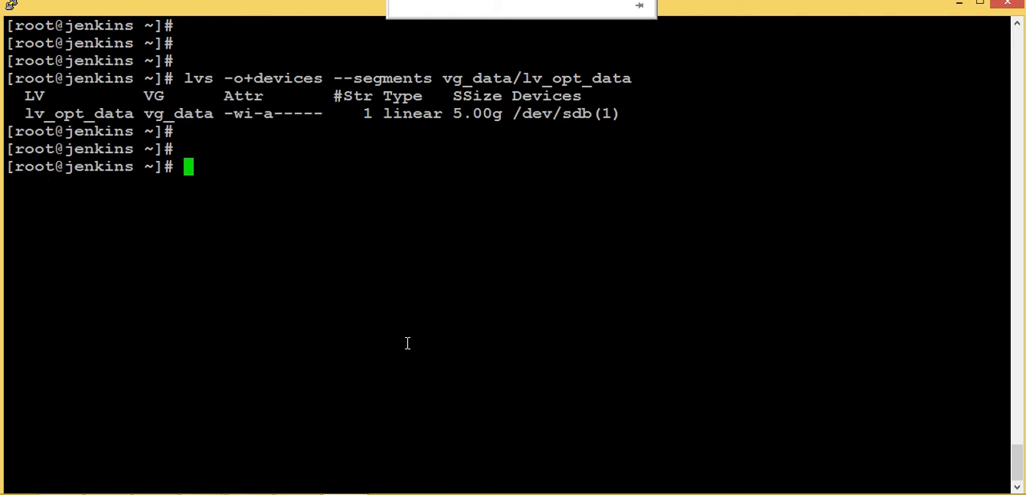
left_click_drag(174, 113, 619, 113)
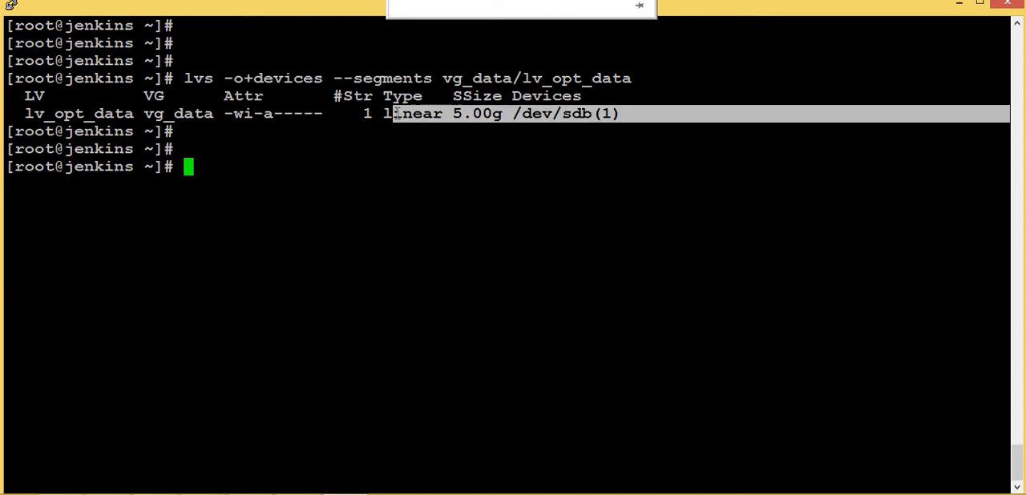
double_click(551, 113)
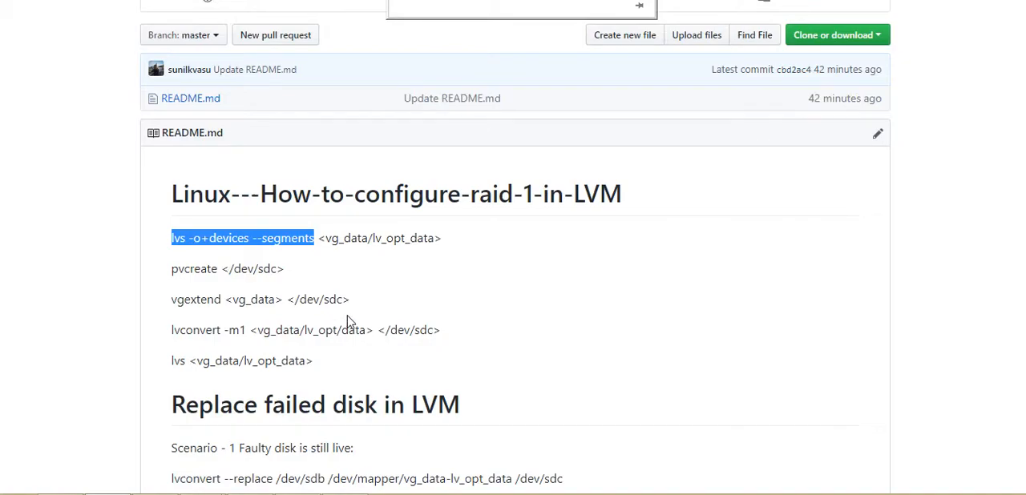
mouse_move(303, 321)
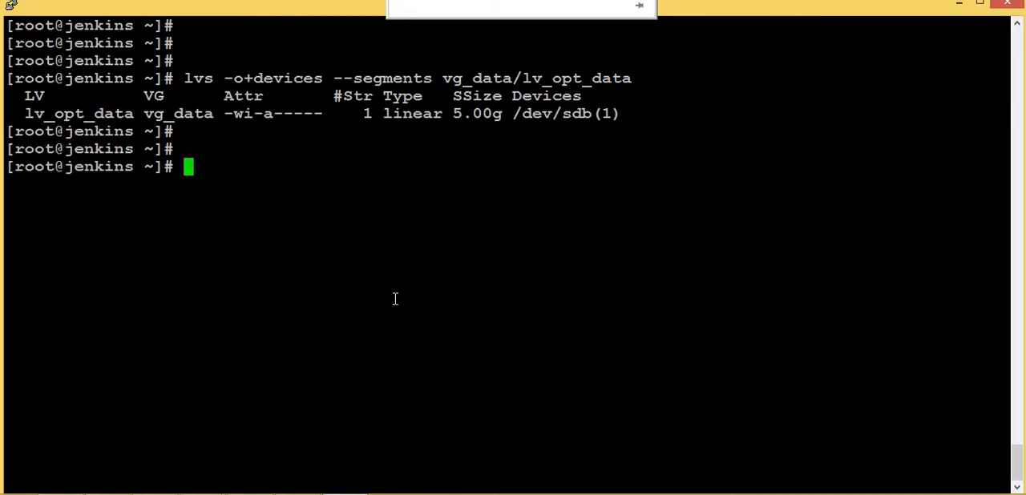
Step: Rescan SCSI host3 by writing "- - -" to /sys/class/scsi_host/host3/scan
type("echo \"")
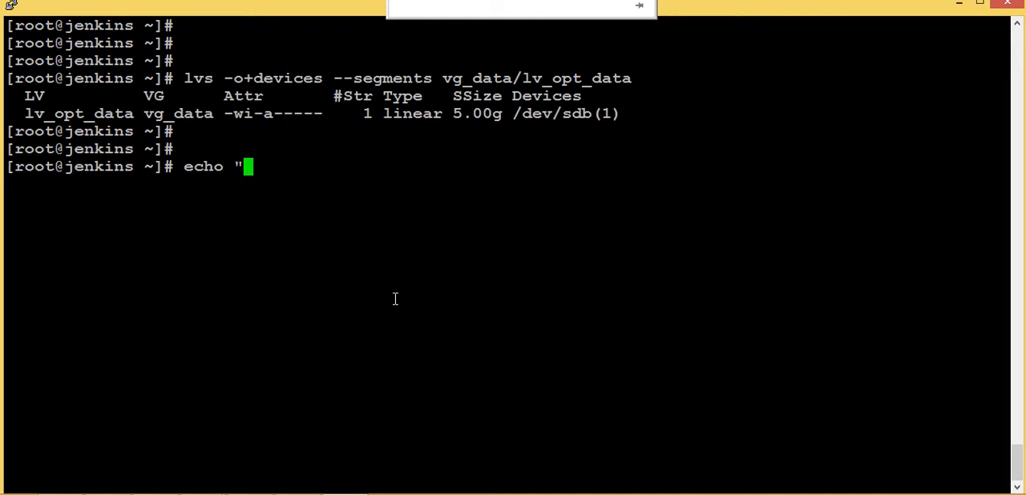
type("- - -")
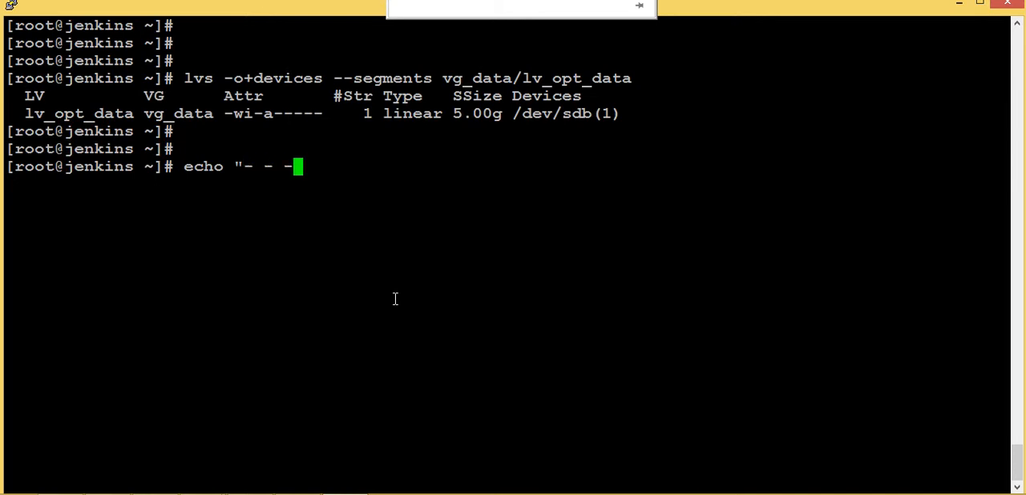
type("\" >")
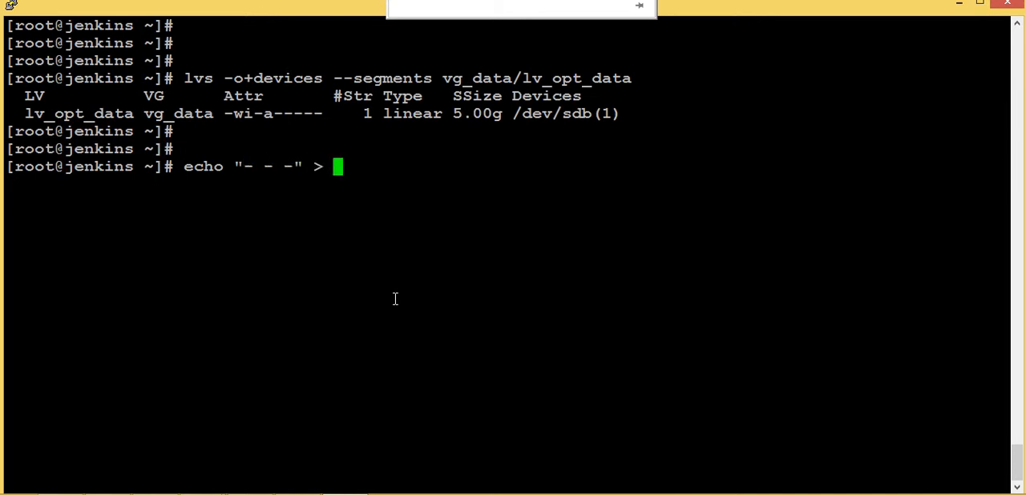
type("/sys")
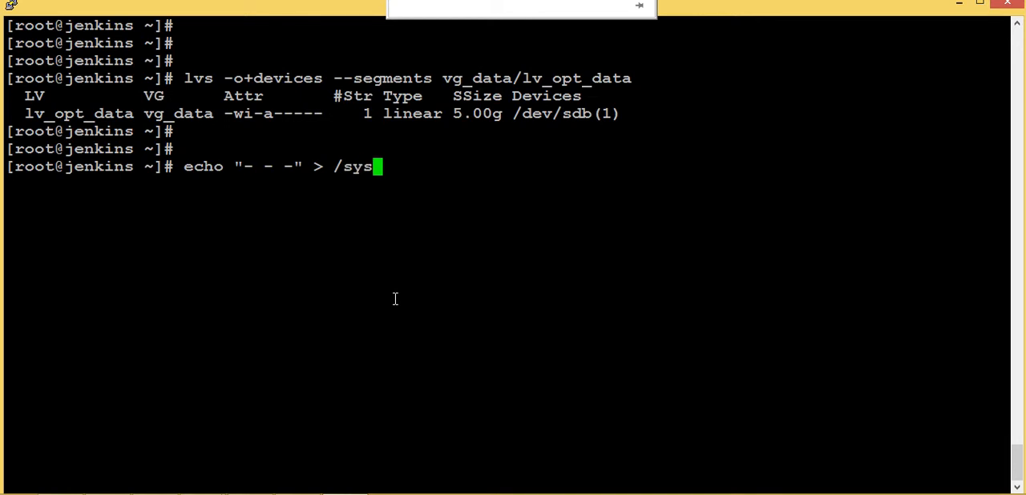
type("/class/")
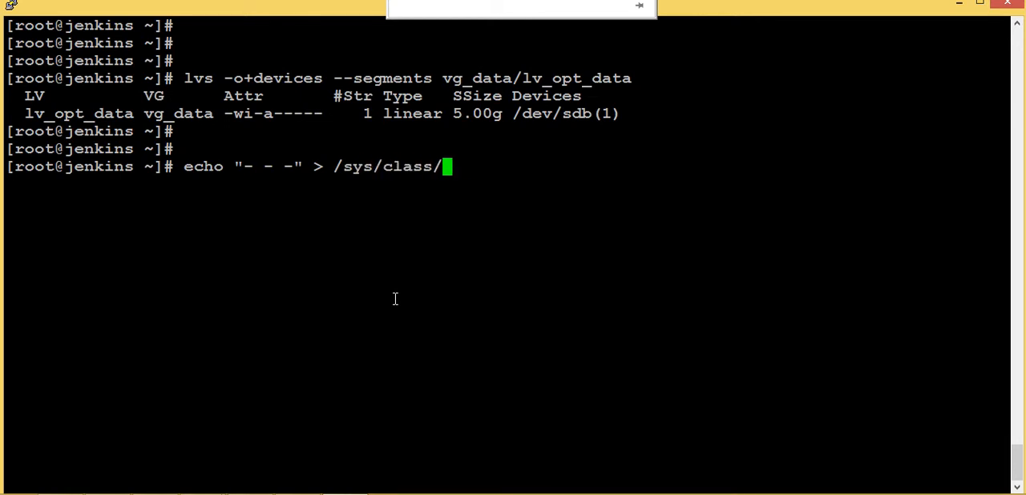
type("scsi_h")
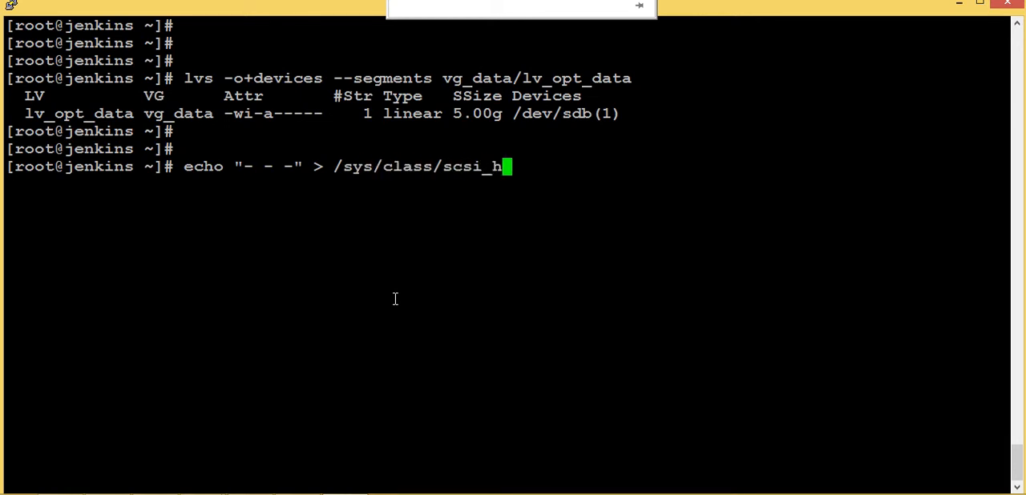
type("ost/host")
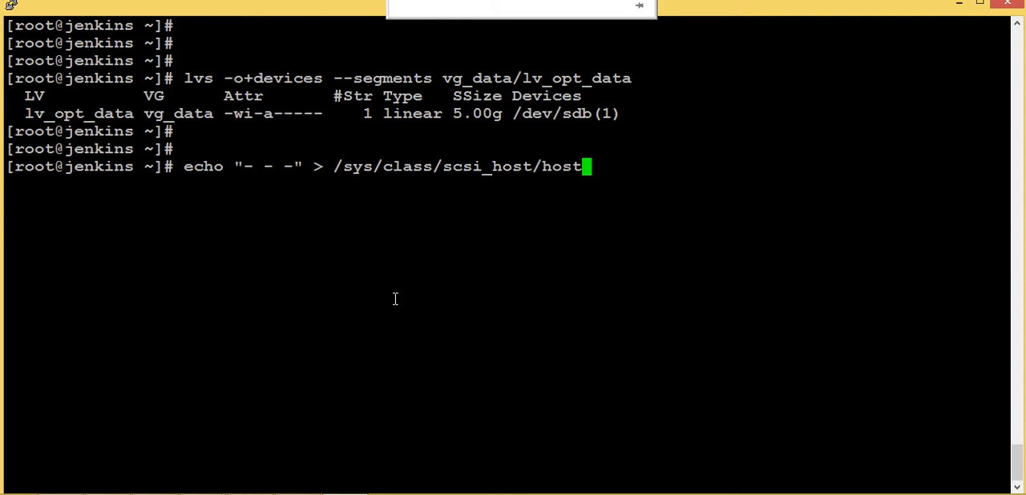
type("3/")
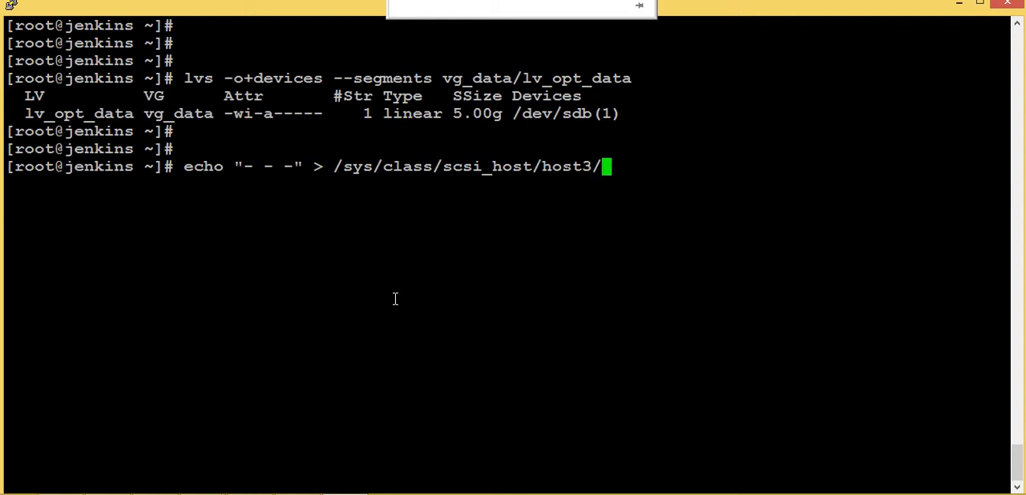
type("r")
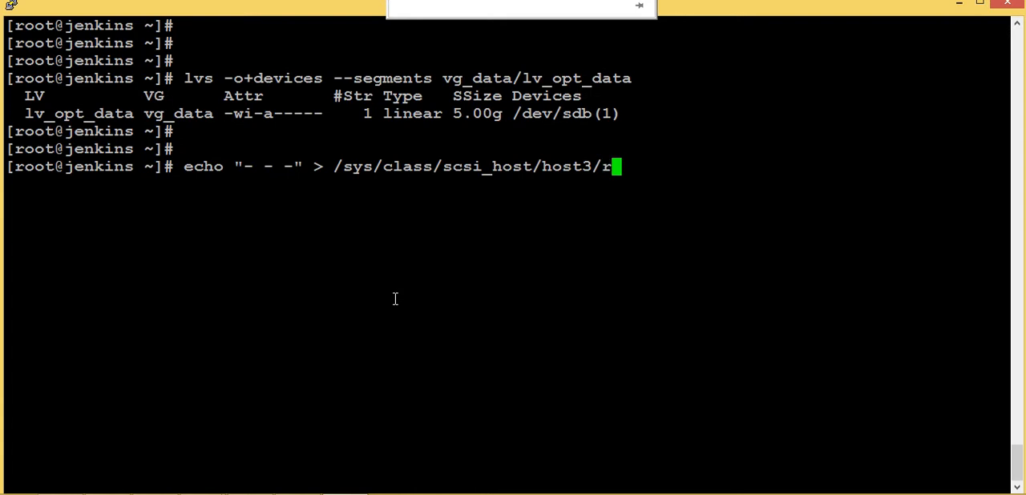
key("Tab")
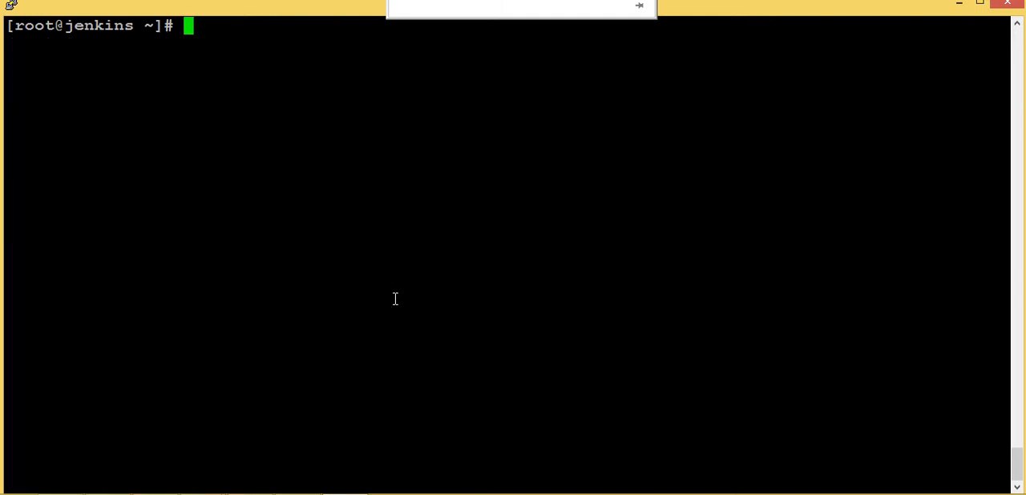
Step: Run lsblk, highlight the new 8G disk sdc, and begin typing pvcreate /dev/sd
type("lsblk")
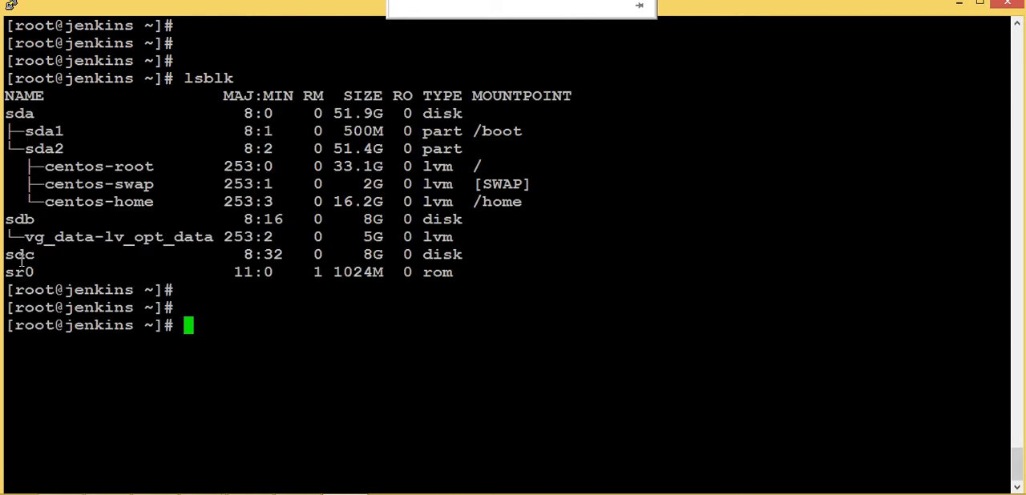
double_click(19, 254)
type("pvc")
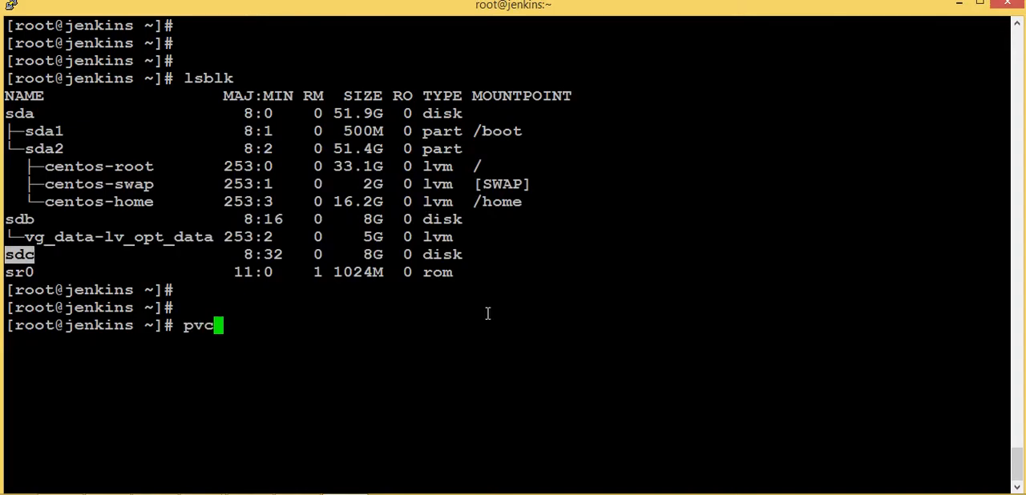
type("reate .")
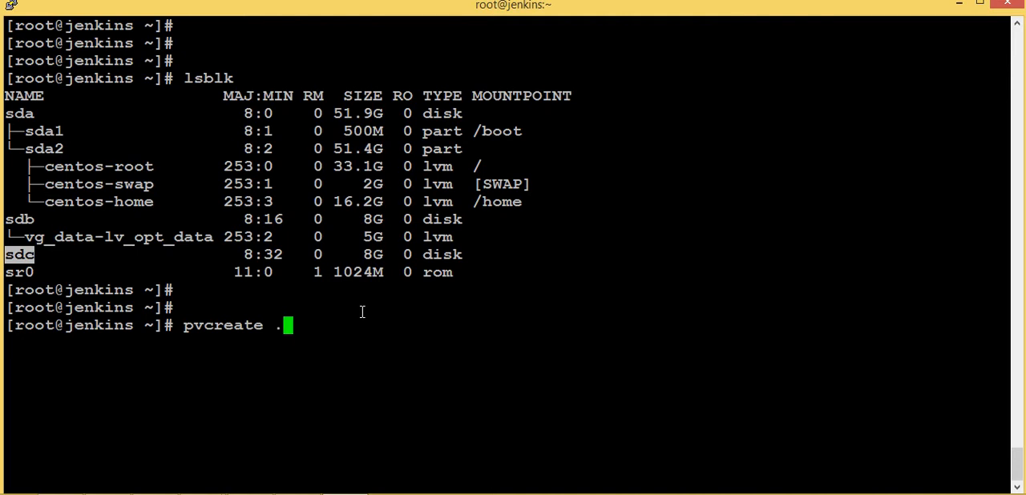
type("/dev/sd")
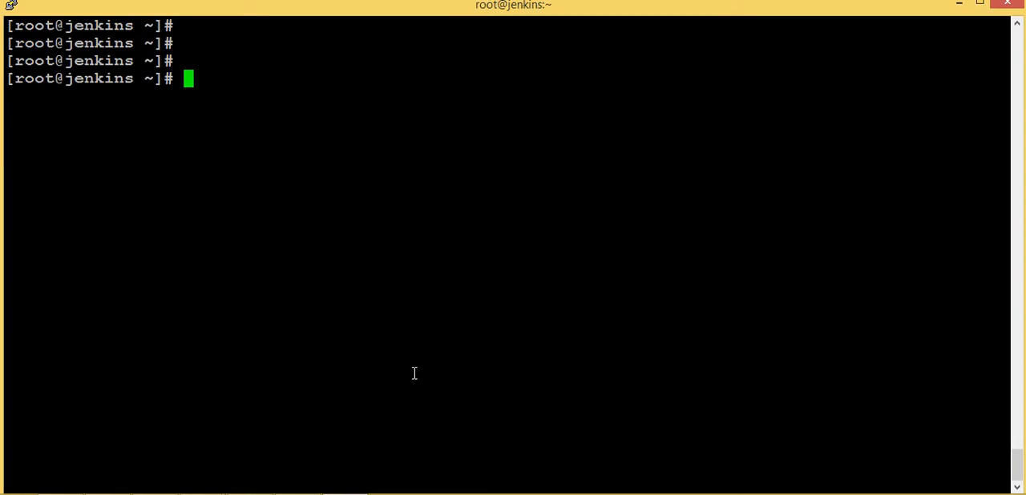
Step: Add /dev/sdc to volume group vg_data with vgextend, then list physical volumes with pvs
type("vg")
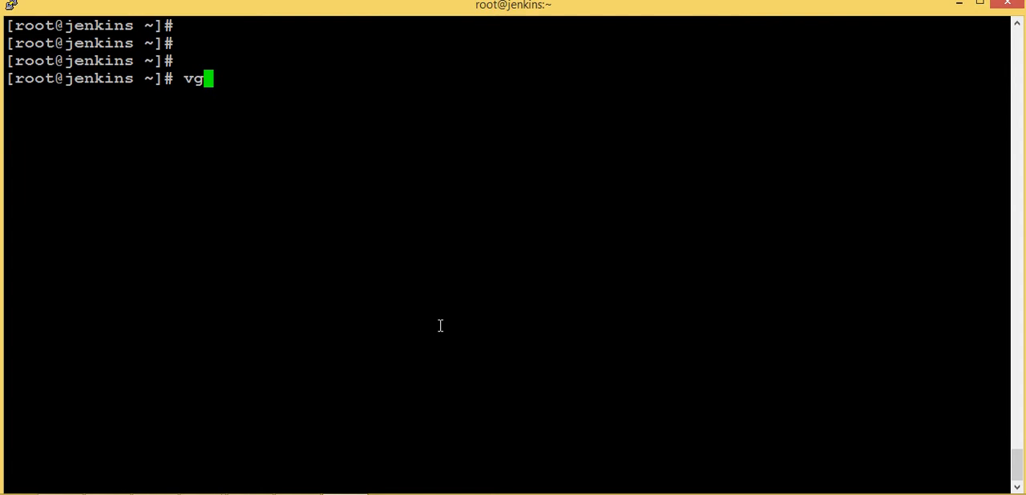
type("extend v")
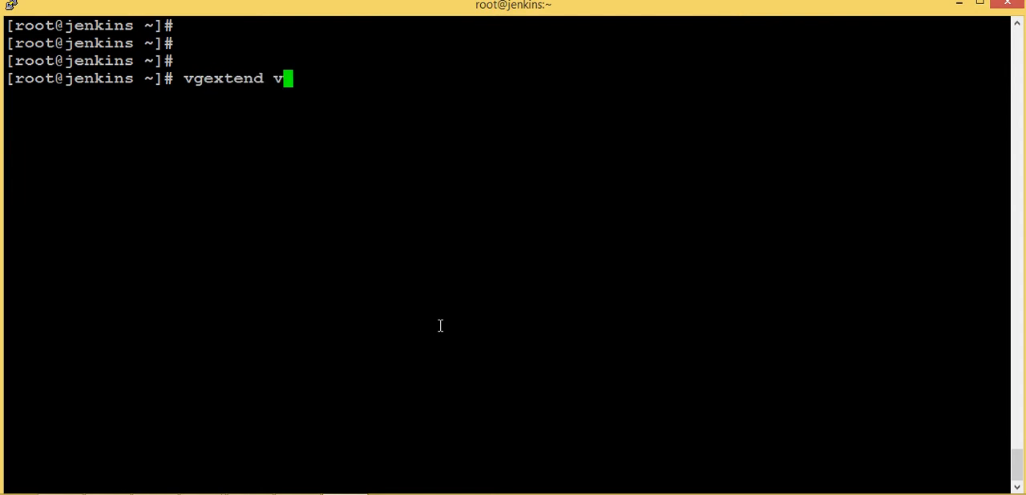
type("g_data /")
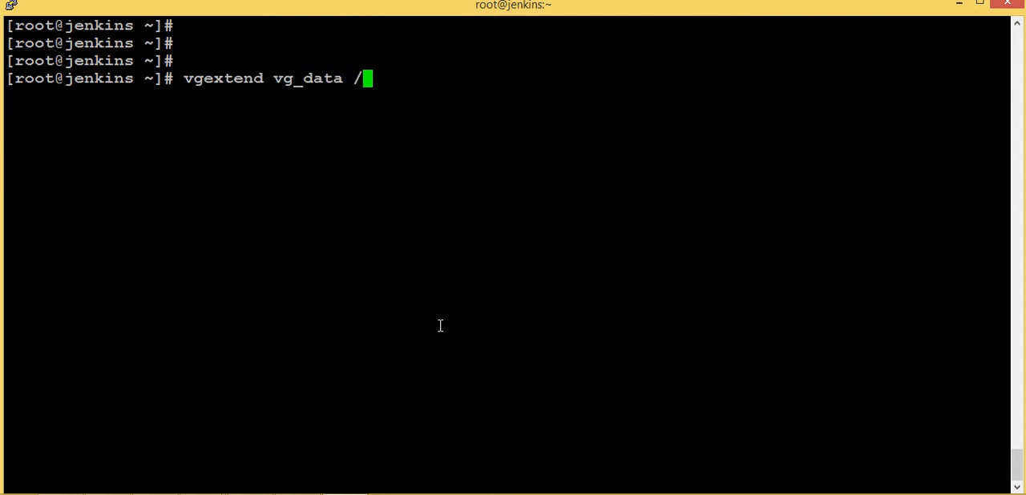
type("dev/sdc")
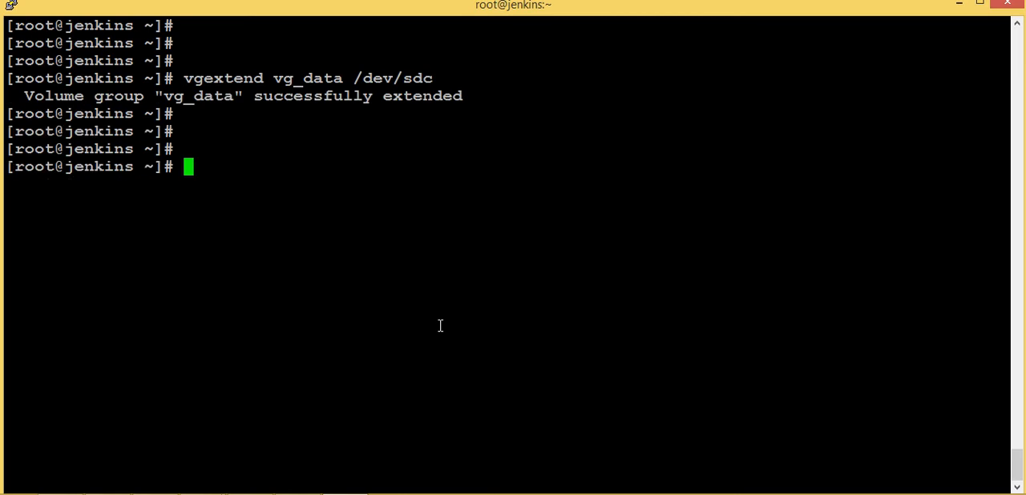
type("pvs")
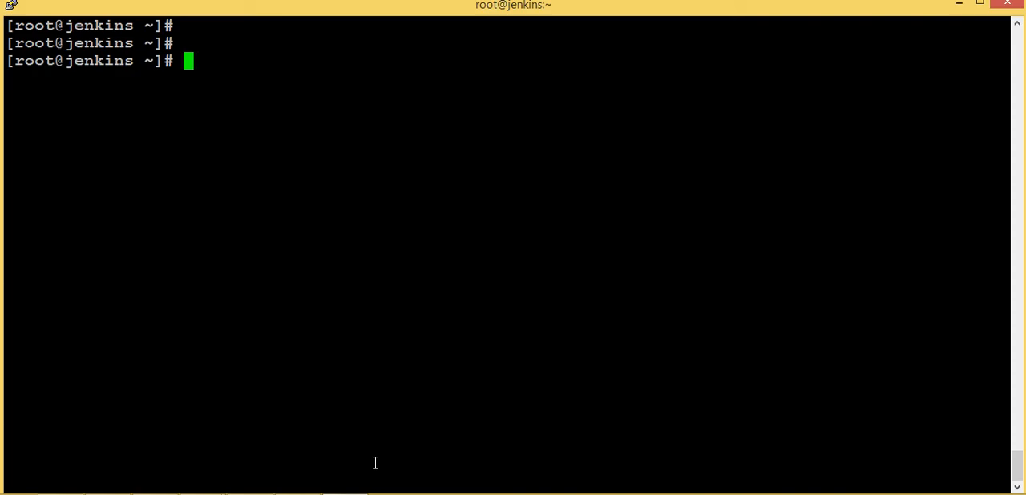
Step: Convert vg_data/lv_opt_data to RAID 1 on /dev/sdc with lvconvert -m1, confirm y, run lvs
type("lvconvert -m1 <vg_data/lv_opt/data> </dev/sdc>")
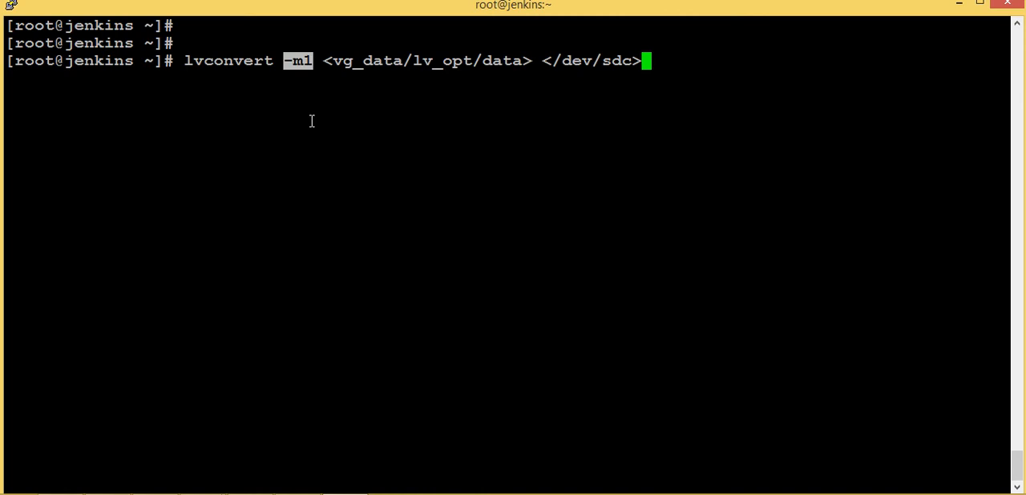
mouse_move(308, 111)
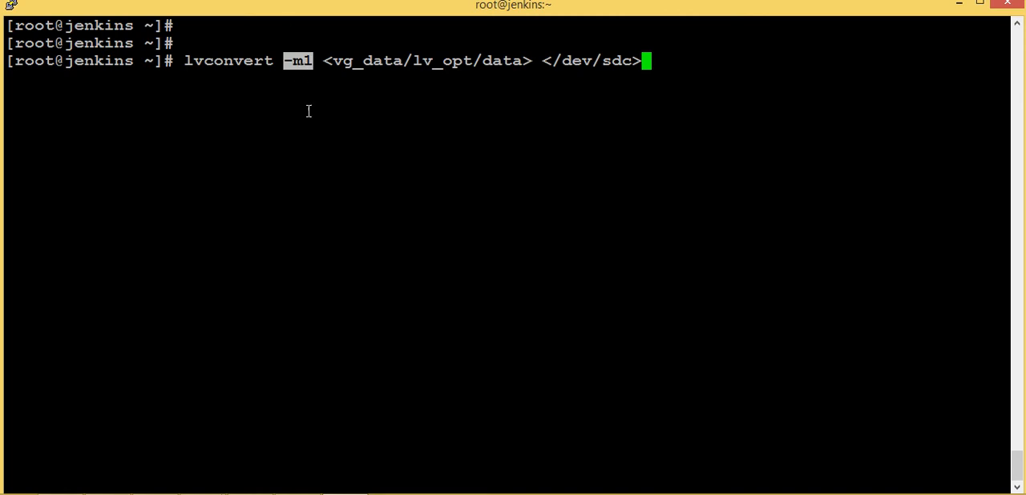
mouse_move(329, 134)
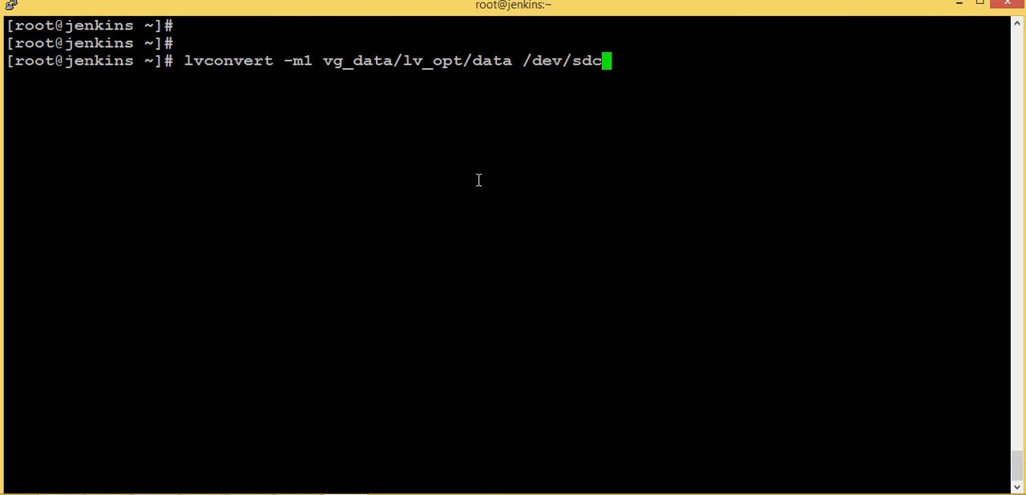
double_click(561, 60)
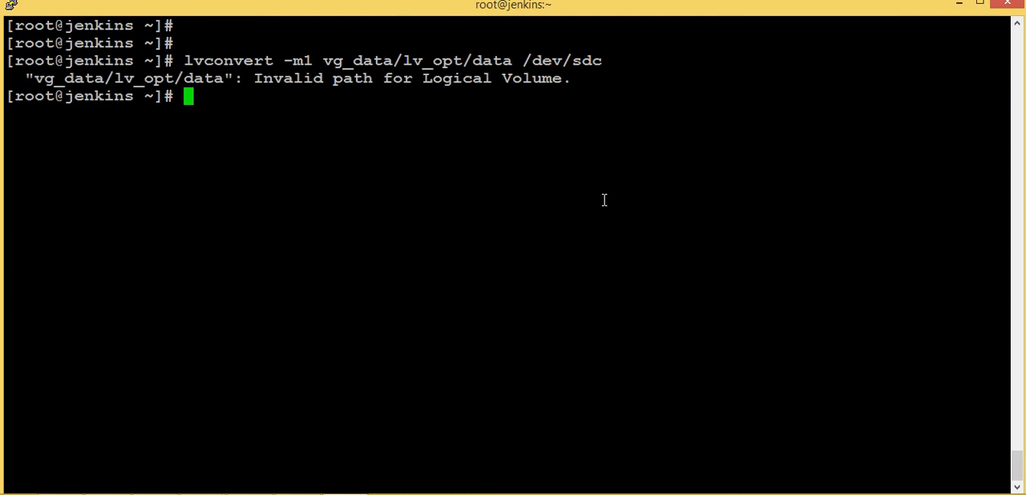
type("lvconvert -m1 vg_data/lv_opt/data /dev/sdc")
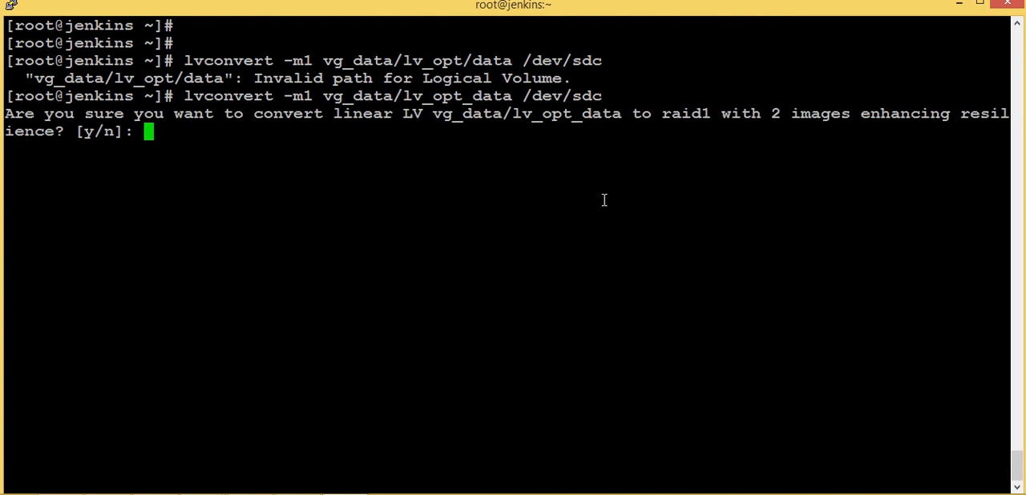
type("y")
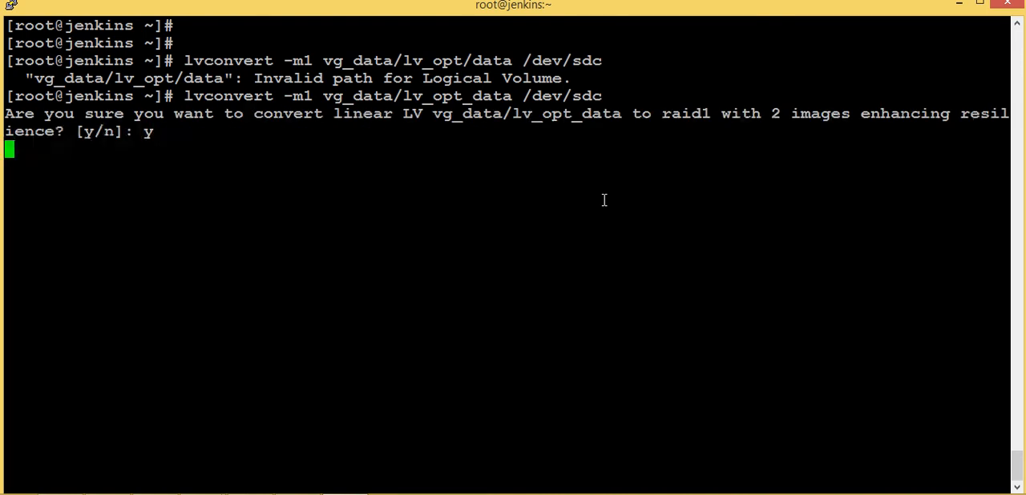
key("Return")
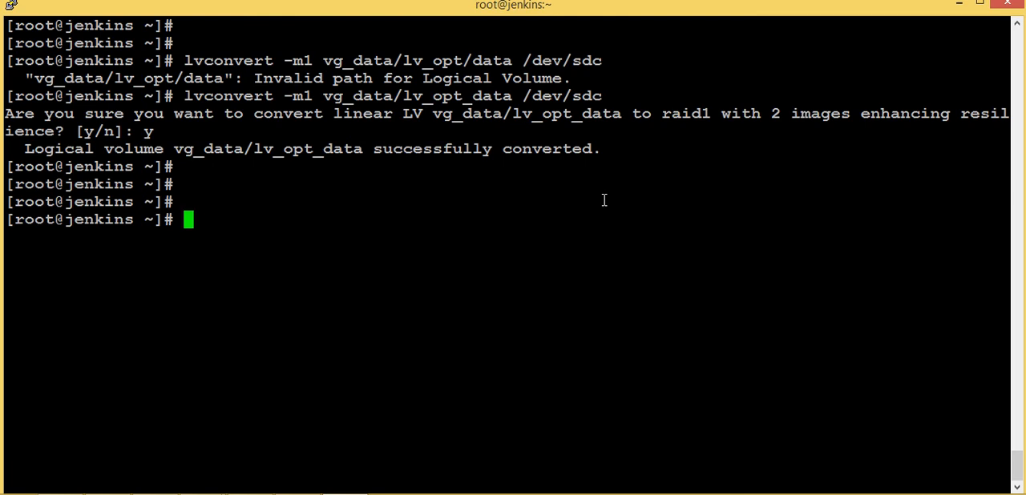
type("lvs")
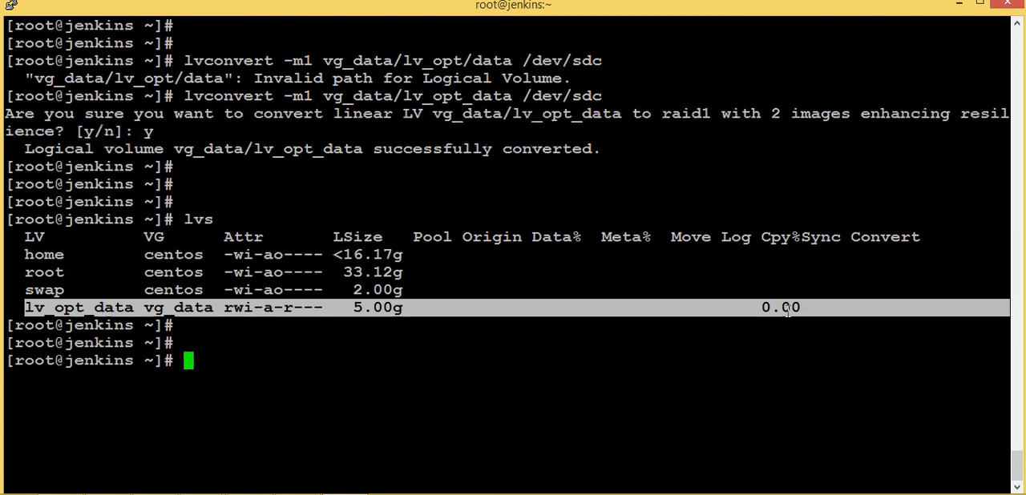
Step: Re-run lvs until lv_opt_data's Cpy%Sync climbs from 11% to 100.00%
type("lvs")
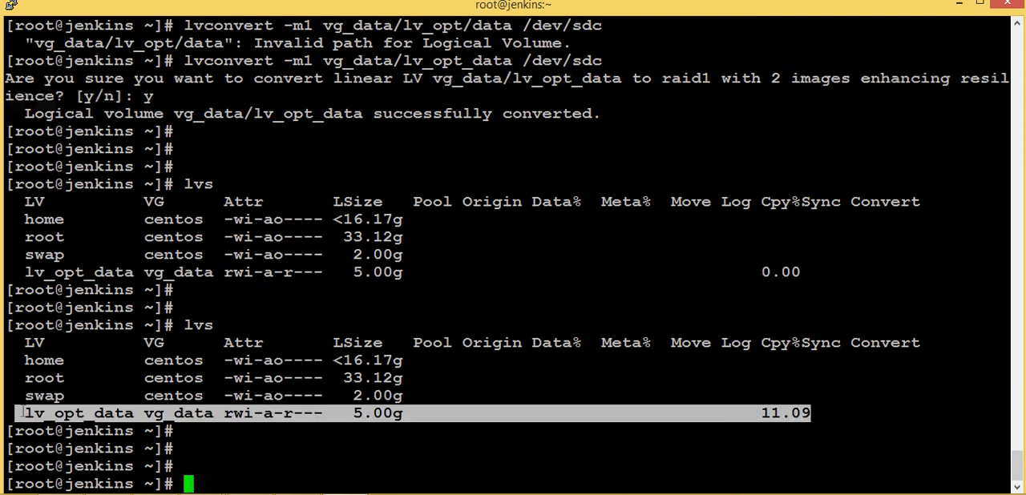
type("lvs")
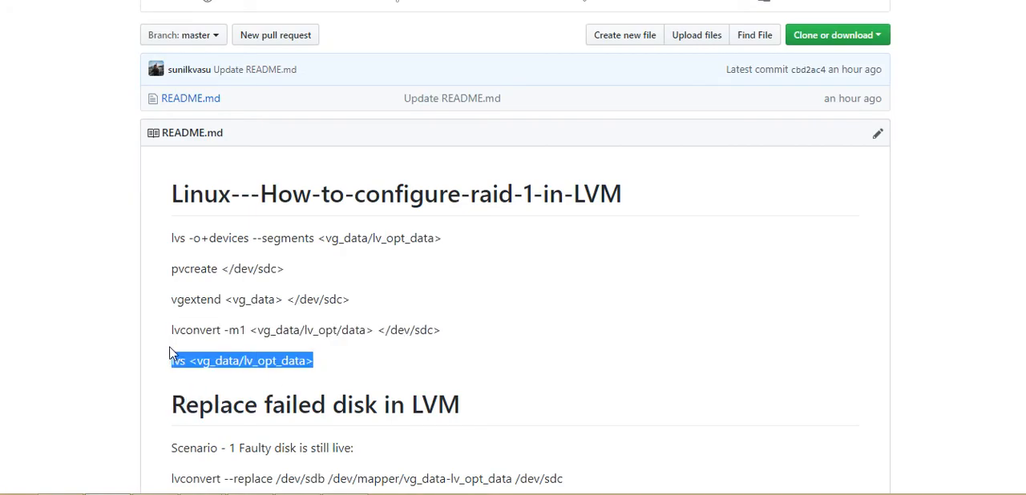
left_click(472, 249)
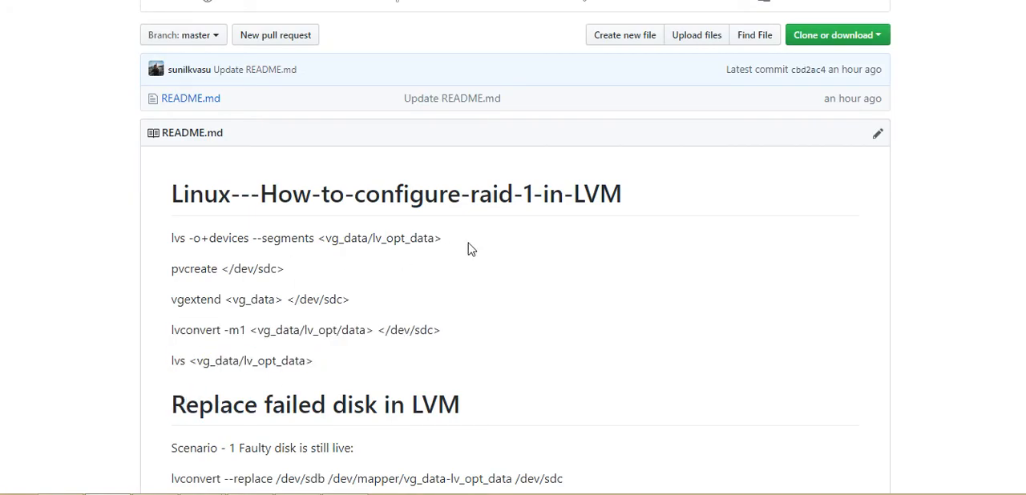
double_click(304, 238)
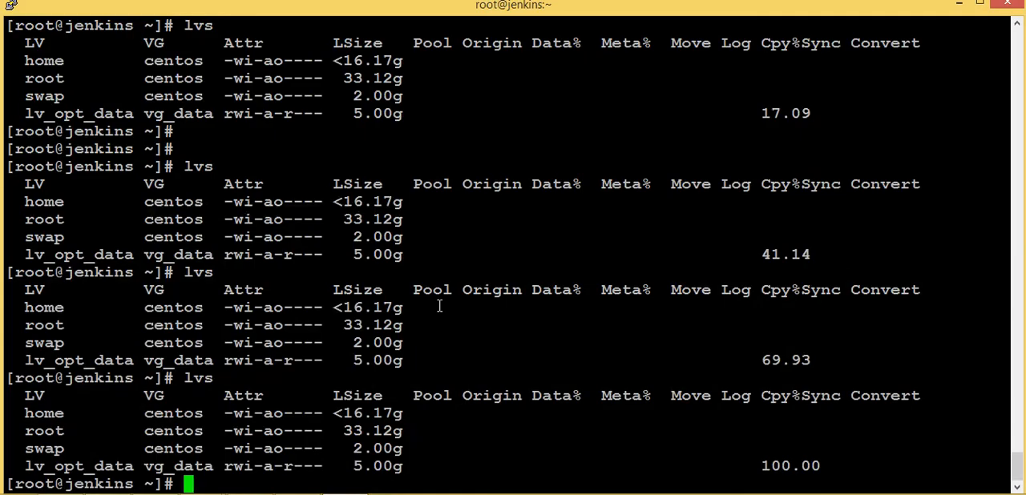
Step: List lv_opt_data segments and devices, highlighting the second mirror image lv_opt_data_rimage_1
type("lvs -o+devices --segments <vg_data/lv_opt_data>")
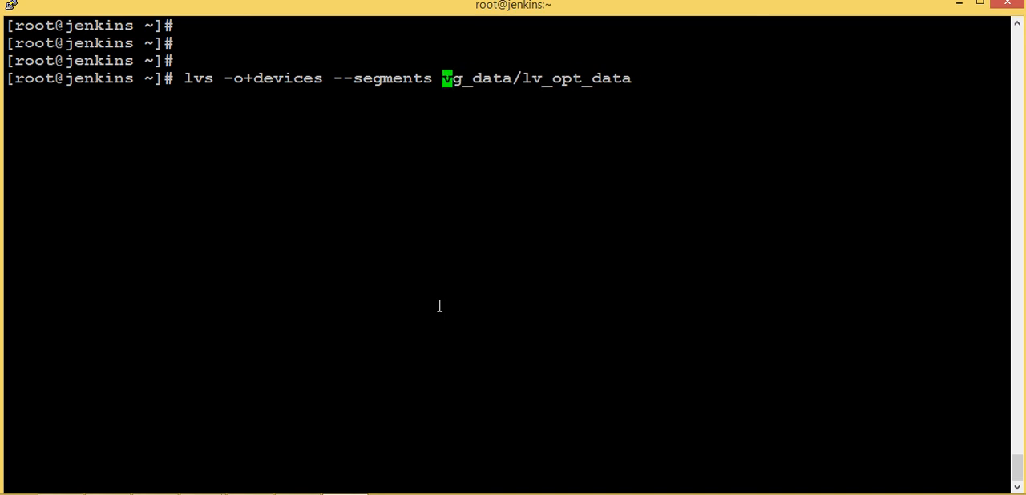
key("Return")
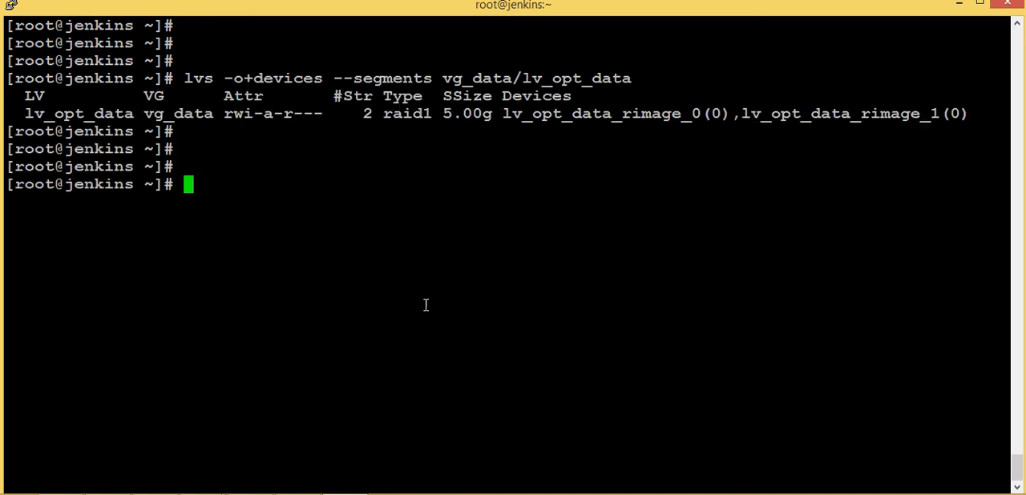
double_click(406, 113)
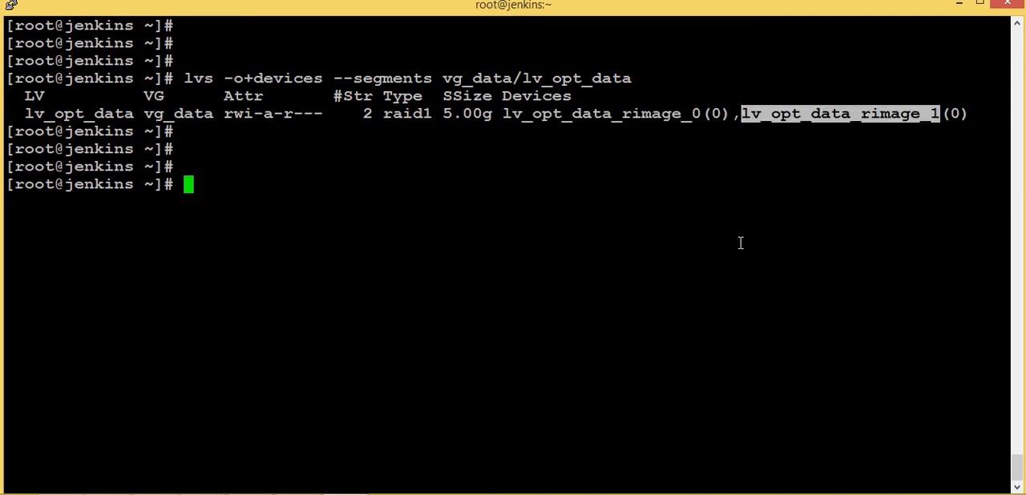
Step: Start viewing a file under /opt/data with cat, then cancel it with Ctrl+C
type("cat")
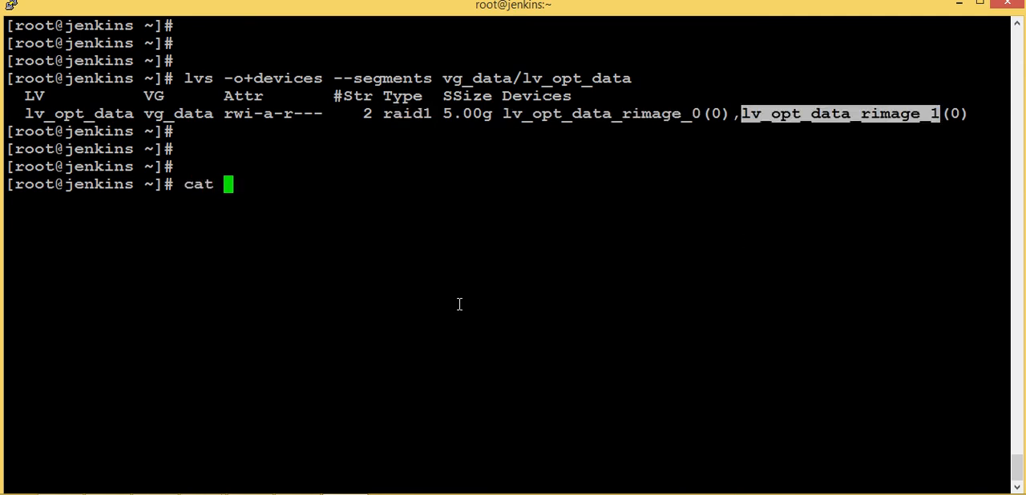
type("/")
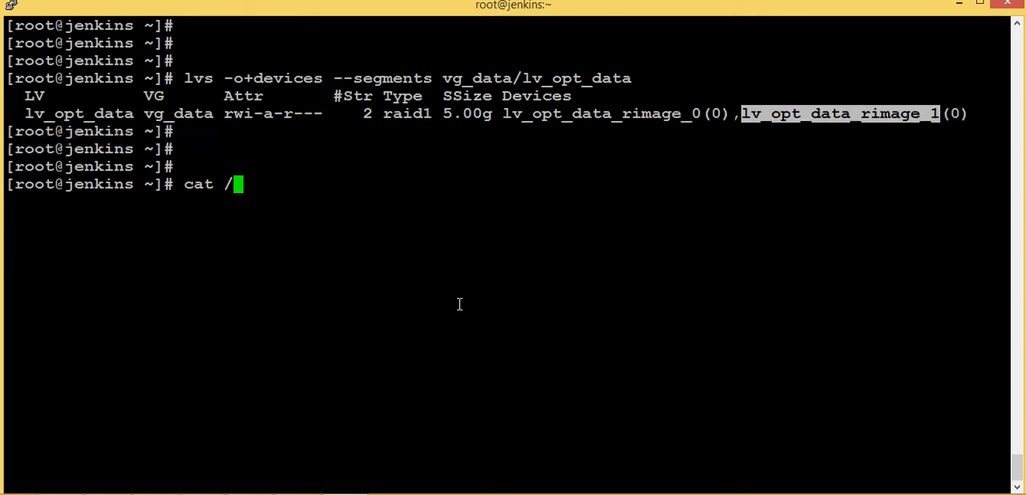
type("opt/data/")
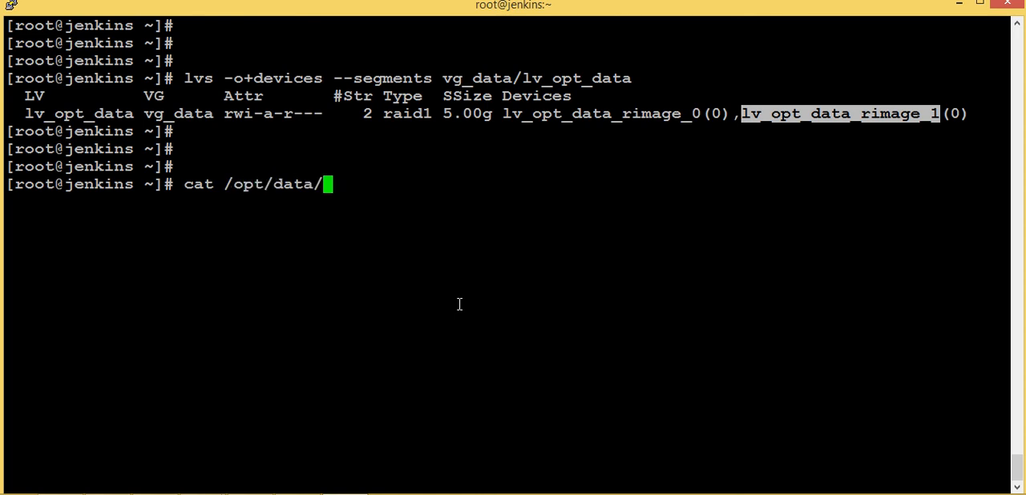
type("m")
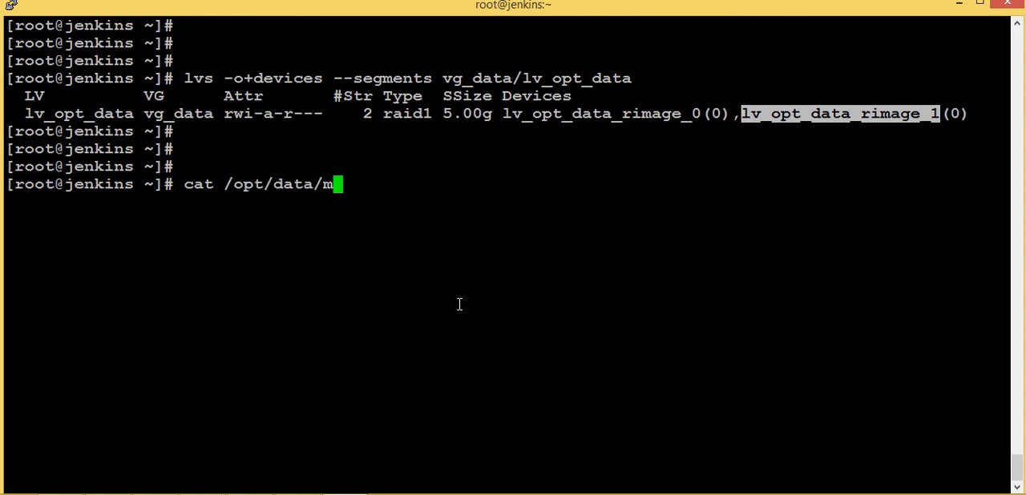
key("ctrl+c")
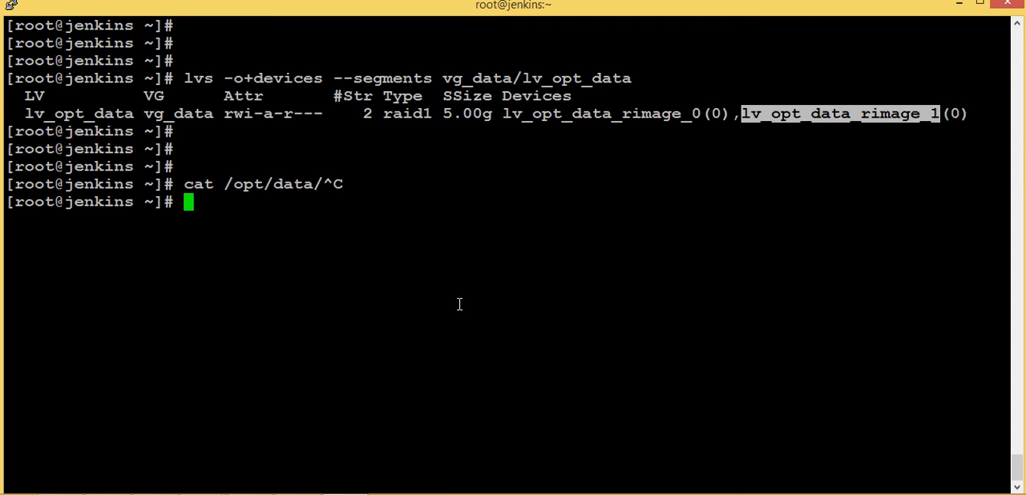
Step: Mount /dev/vg_data/lv_opt_data at /opt/data/, then start typing cat /opt/data/my
type("miunt")
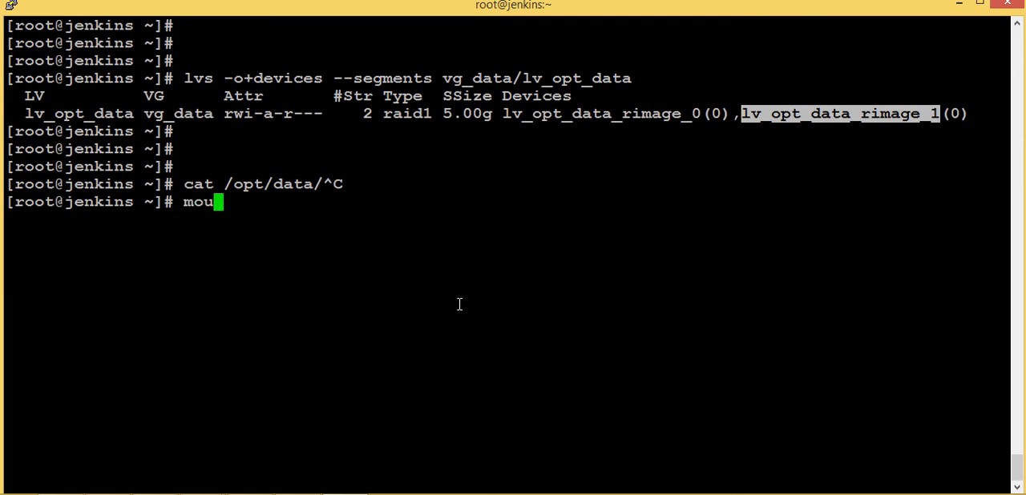
type("nt")
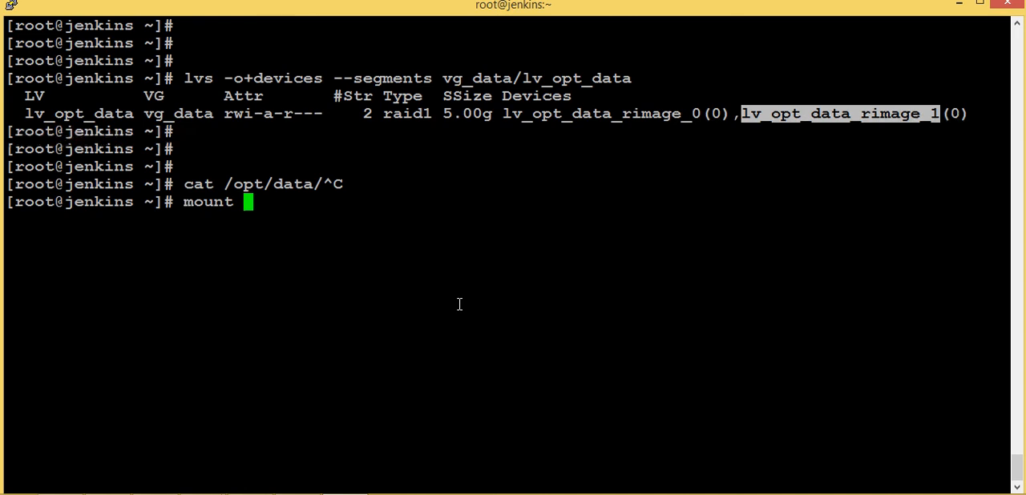
type("/dev/")
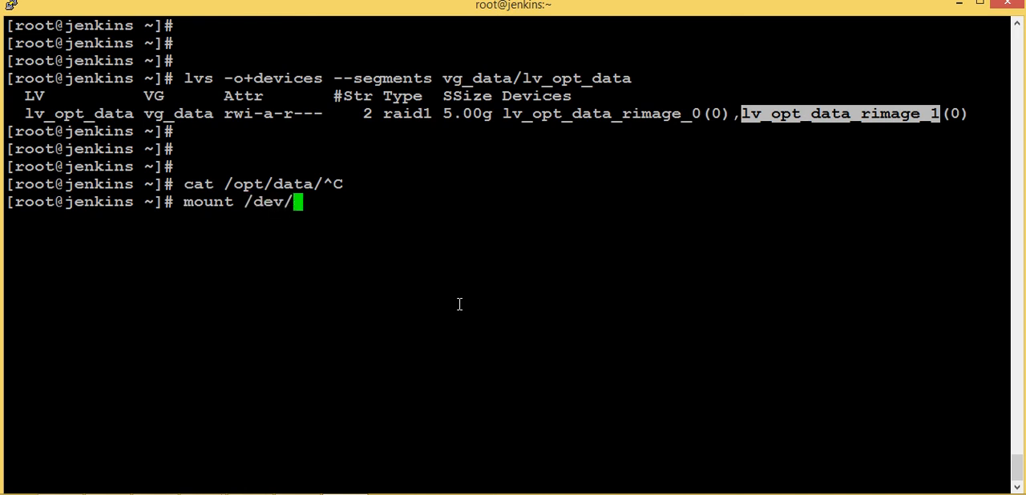
type("vg_data/lv_opt_data")
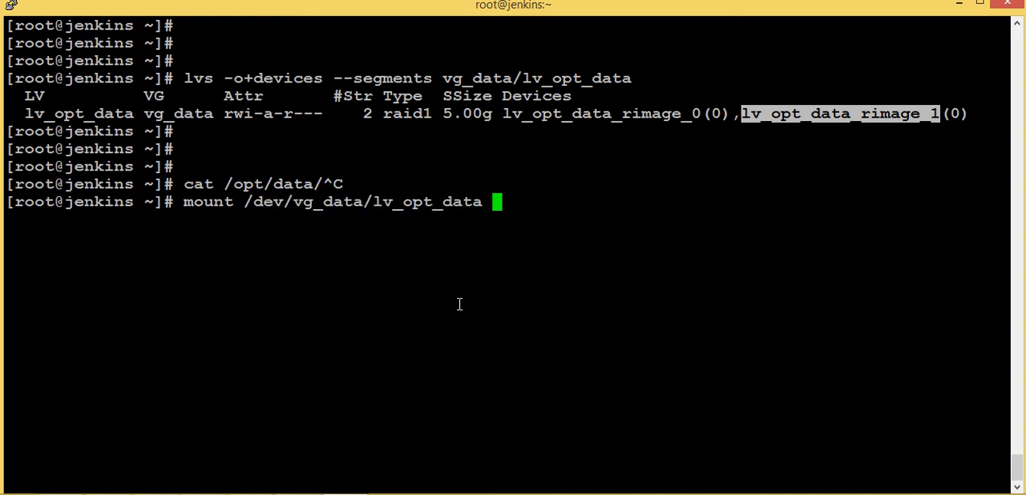
type("/opt/data/")
type("cat")
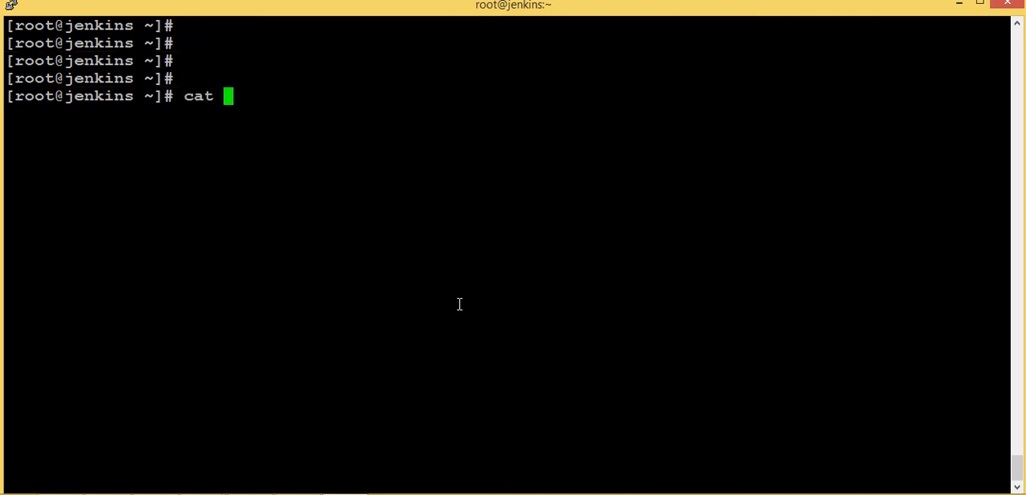
type("/o")
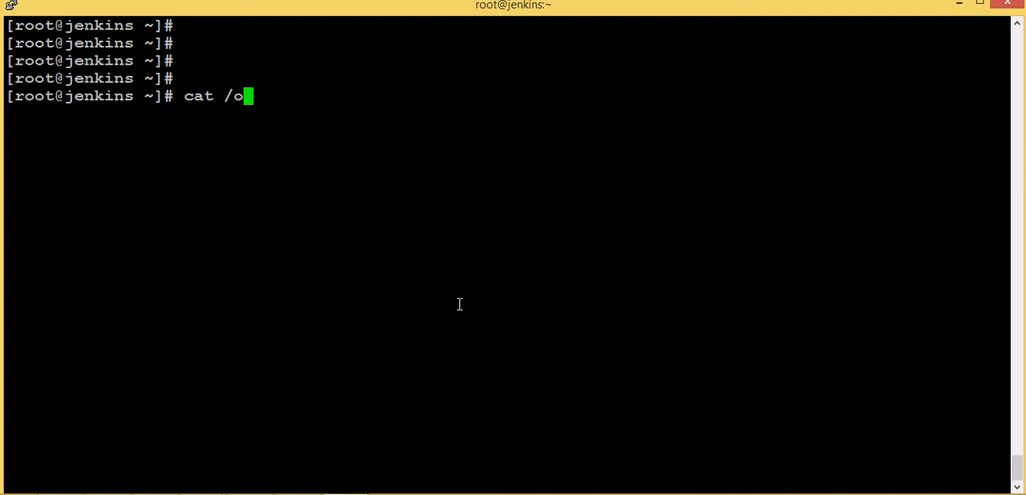
type("pt/data/my")
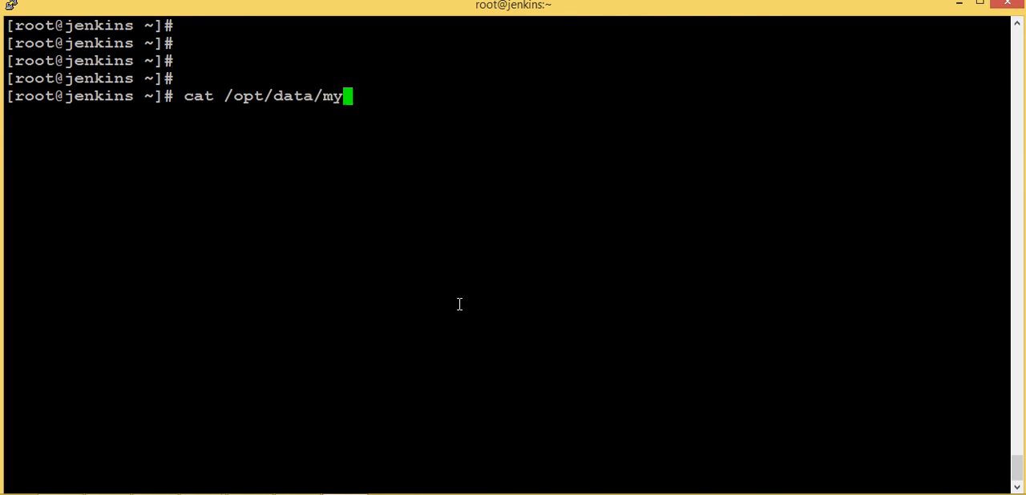